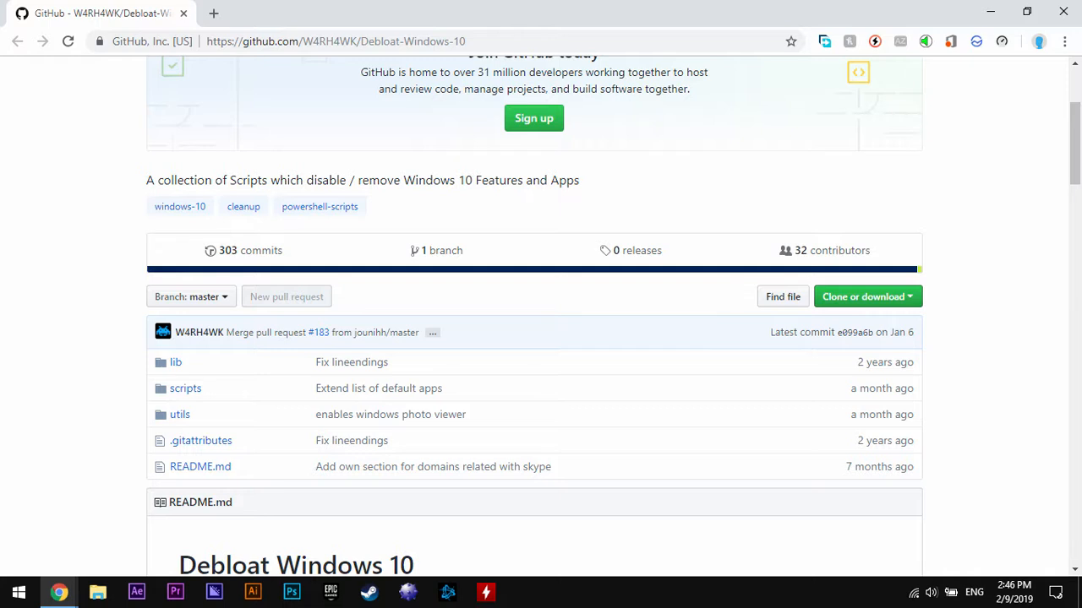
- Search Start for 'powershell' and bring up Windows PowerShell's Run as administrator option
click(862, 296)
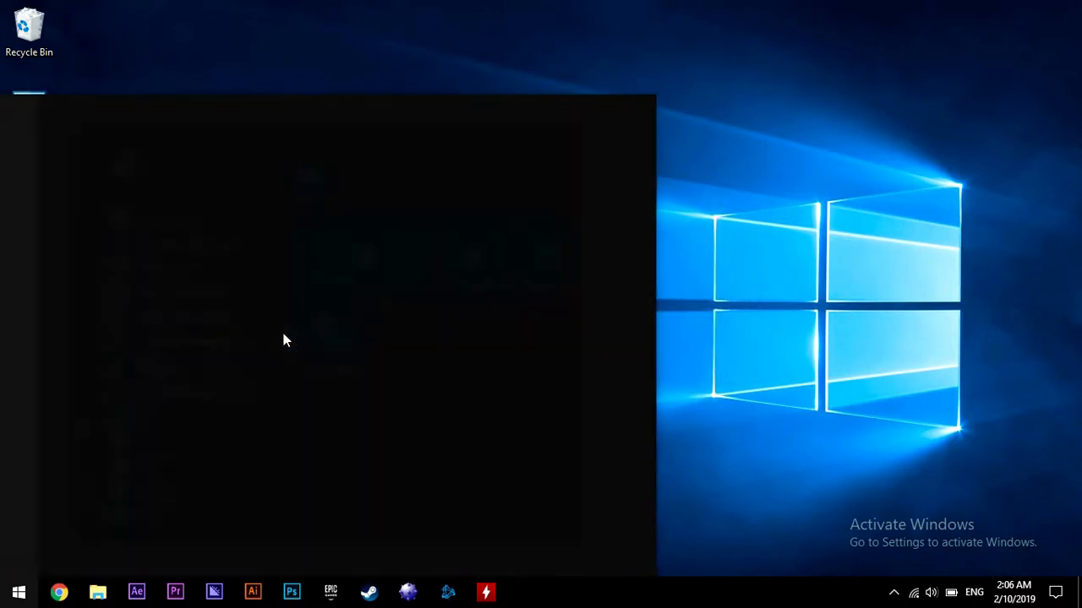
text(powershe)
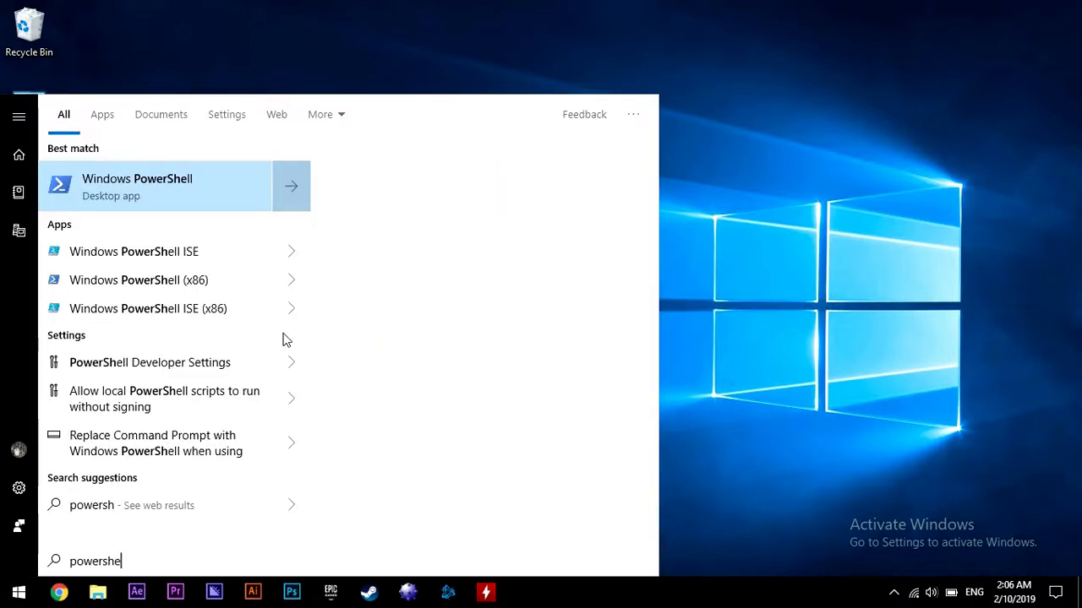
right_click(156, 186)
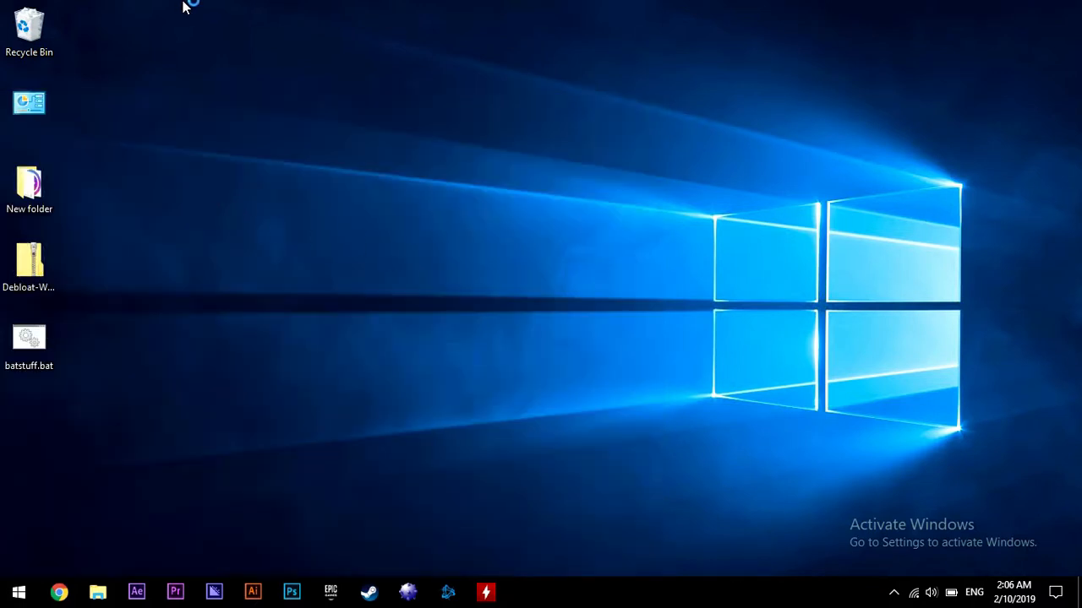
- Change into C:\Debloat-Windows-10-master\scripts and list its nine .ps1 scripts
right_click(183, 84)
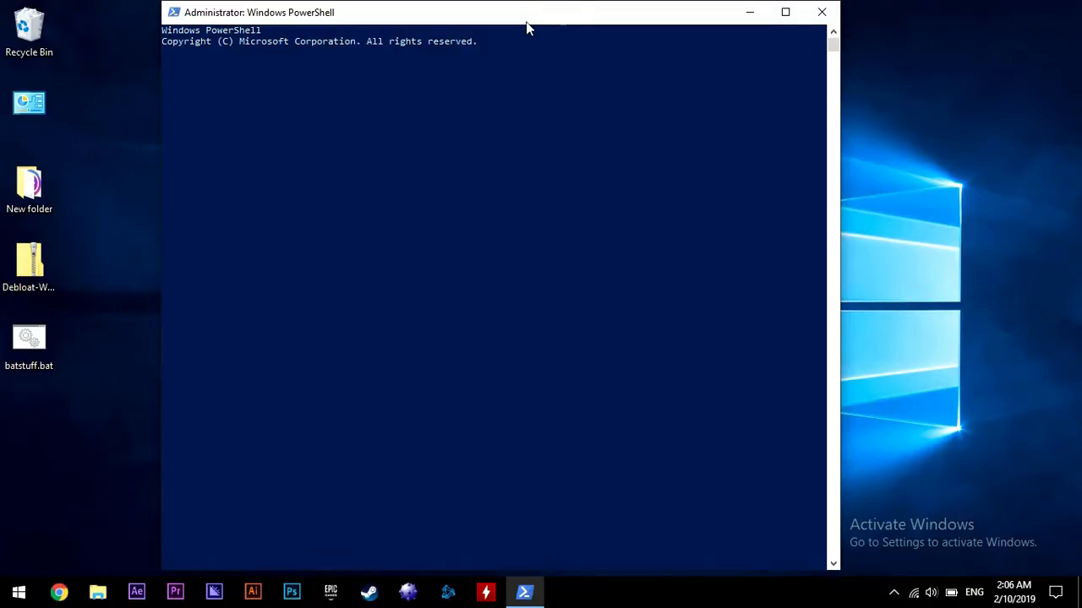
text(cd)
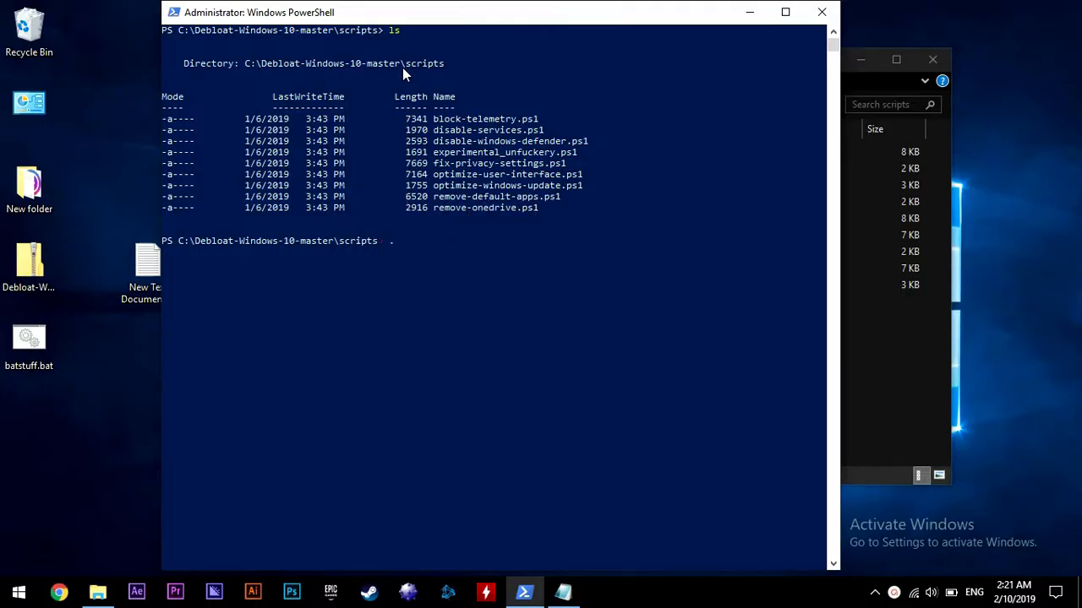
- Begin entering the .\block-telemetry.ps1 command at the scripts-folder prompt
text(.\)
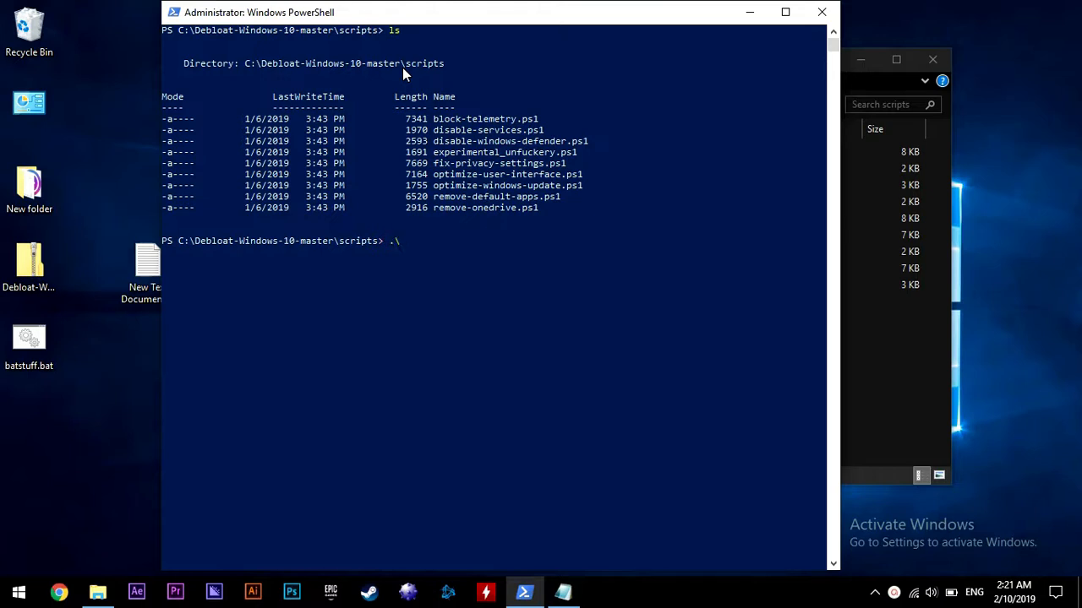
mouse_move(425, 91)
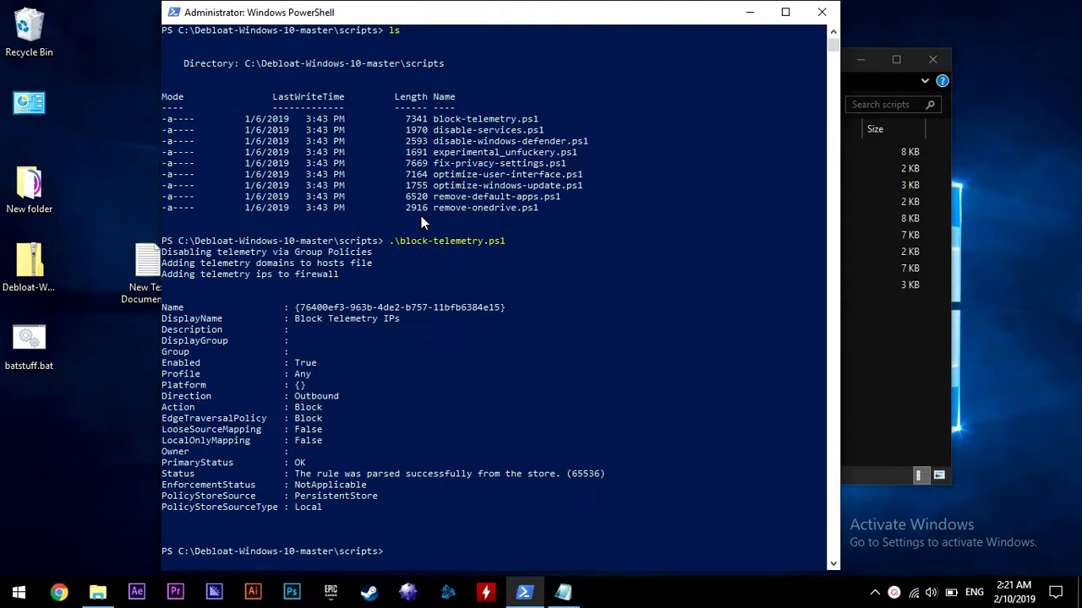
mouse_move(405, 466)
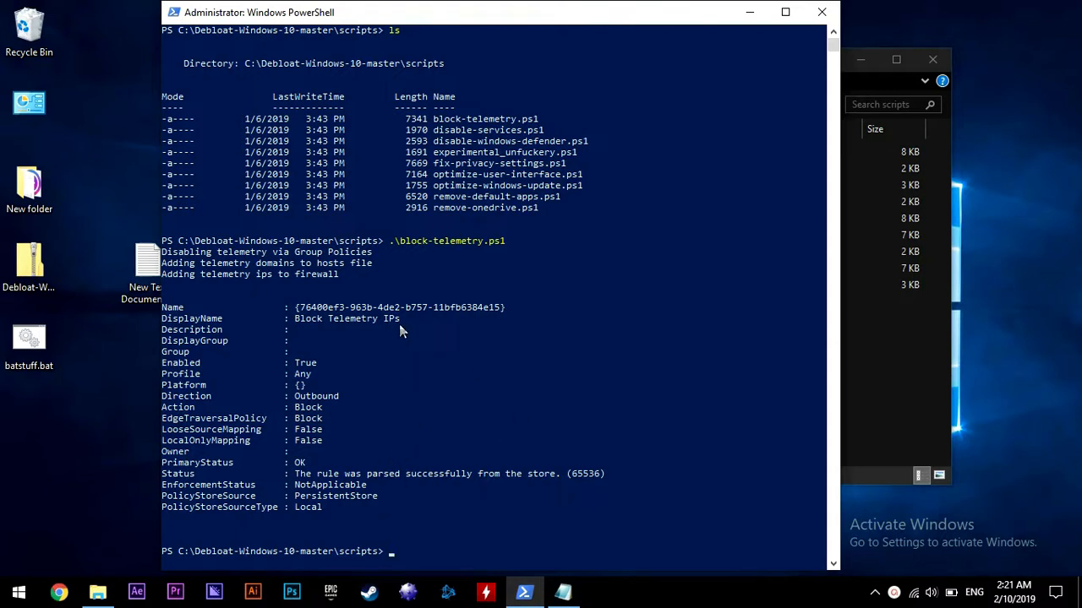
mouse_move(564, 71)
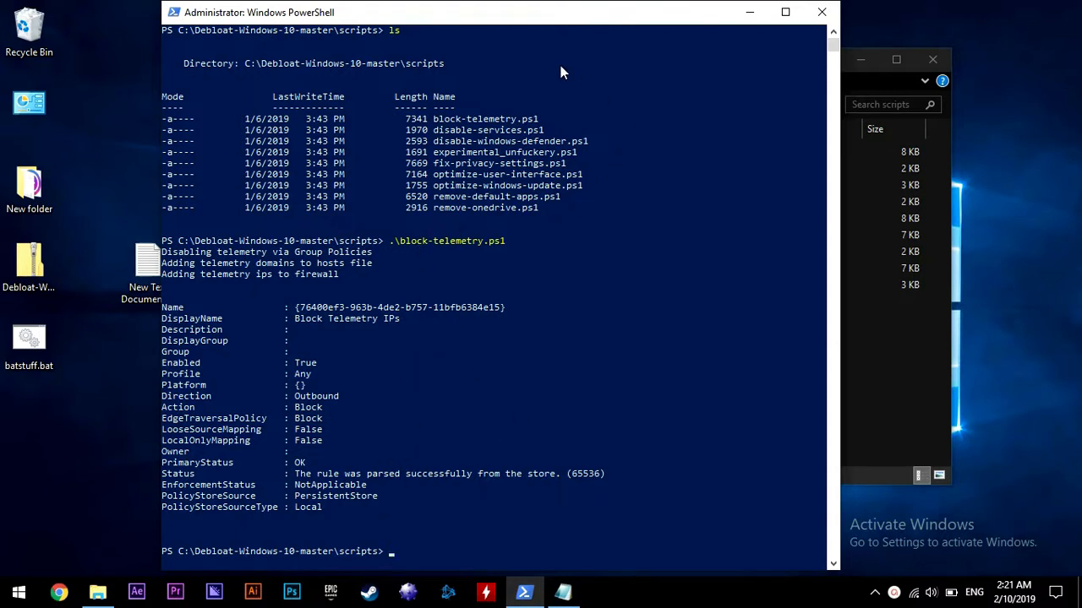
mouse_move(606, 121)
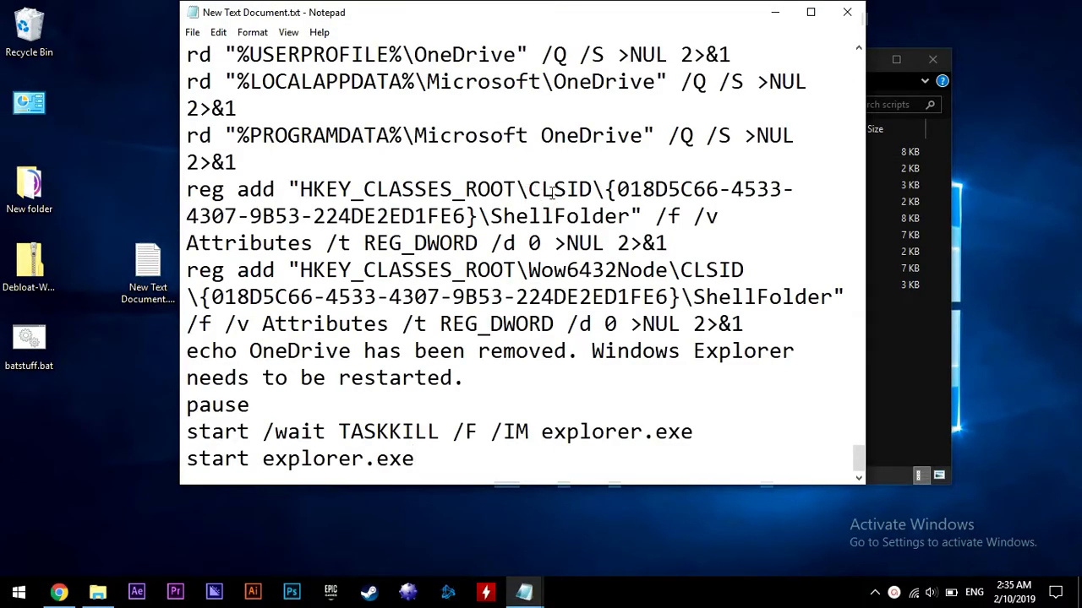
- Save the Notepad script as bat.bat with All Files type, then run it elevated
click(192, 32)
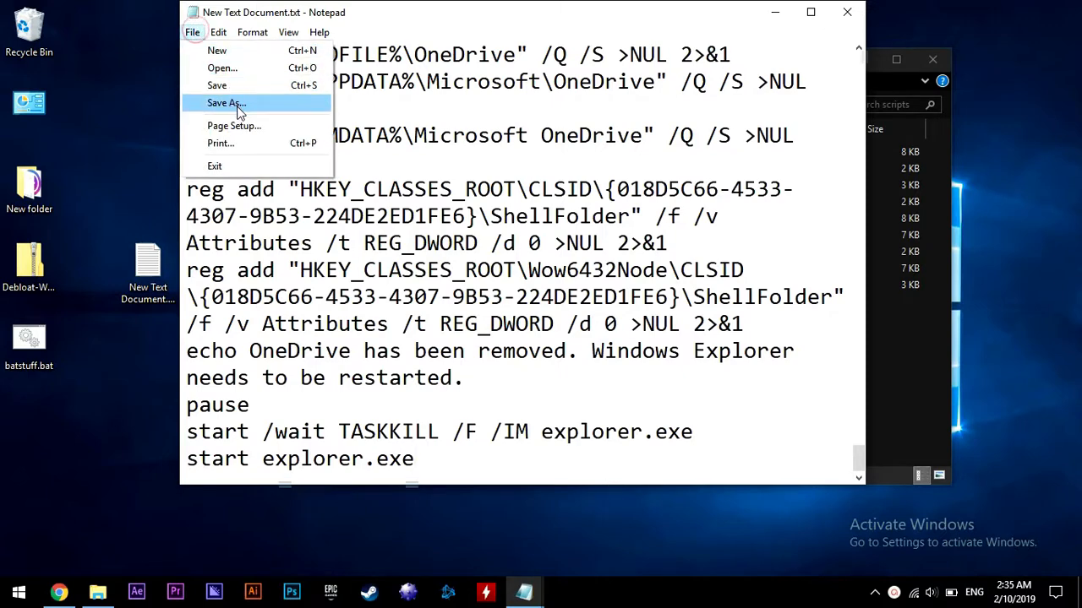
click(226, 103)
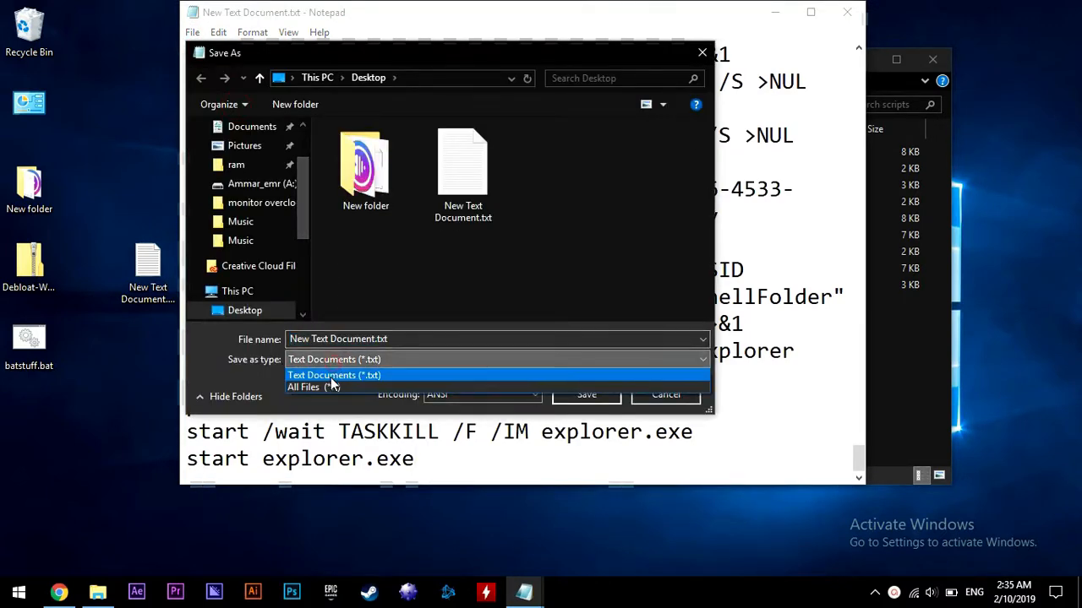
click(333, 386)
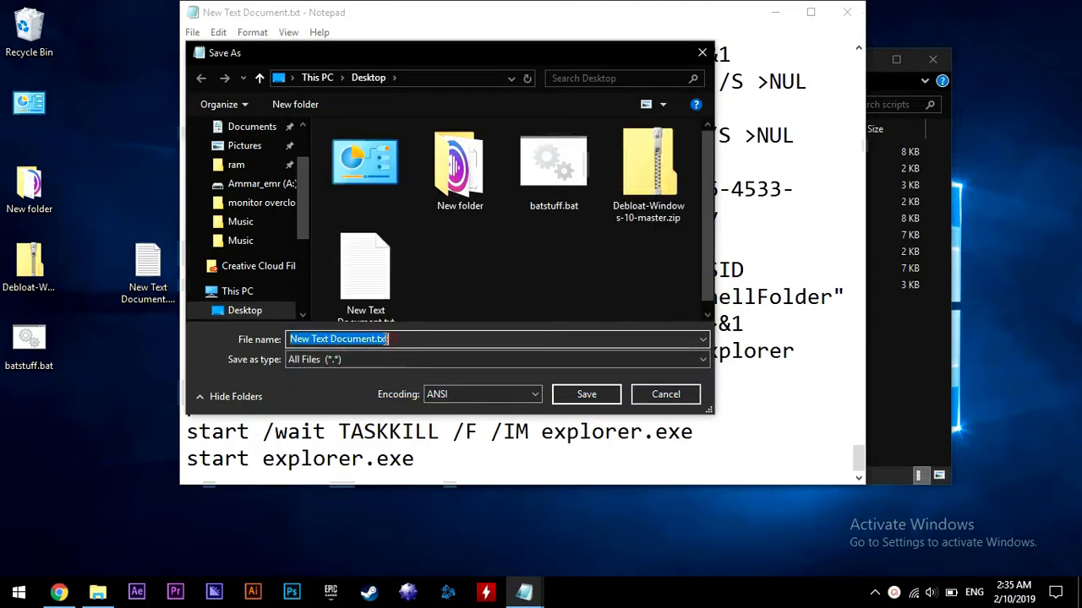
key(Delete)
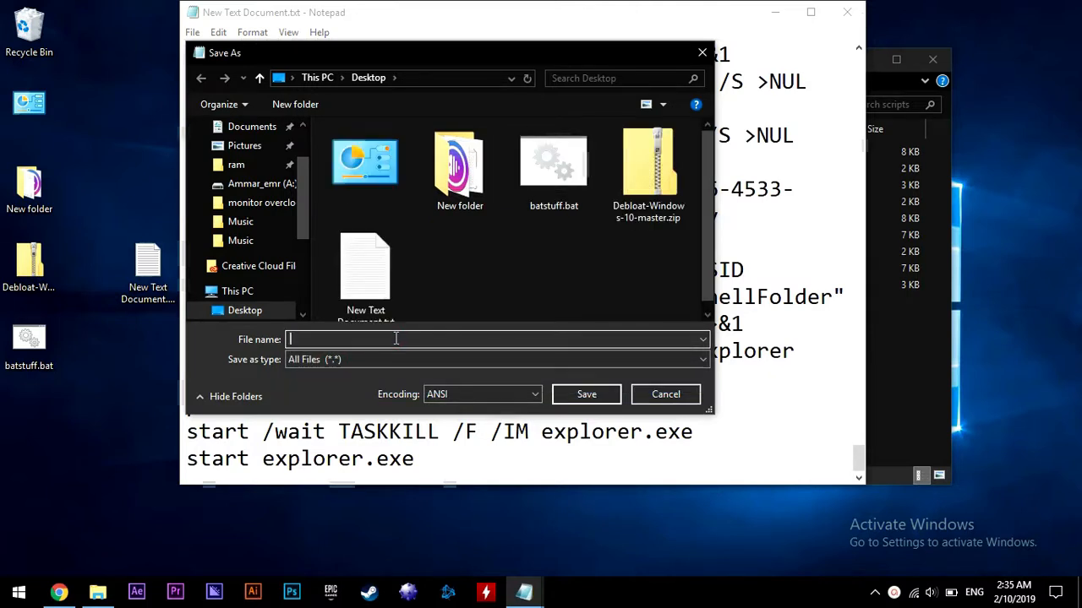
text(bat.bat)
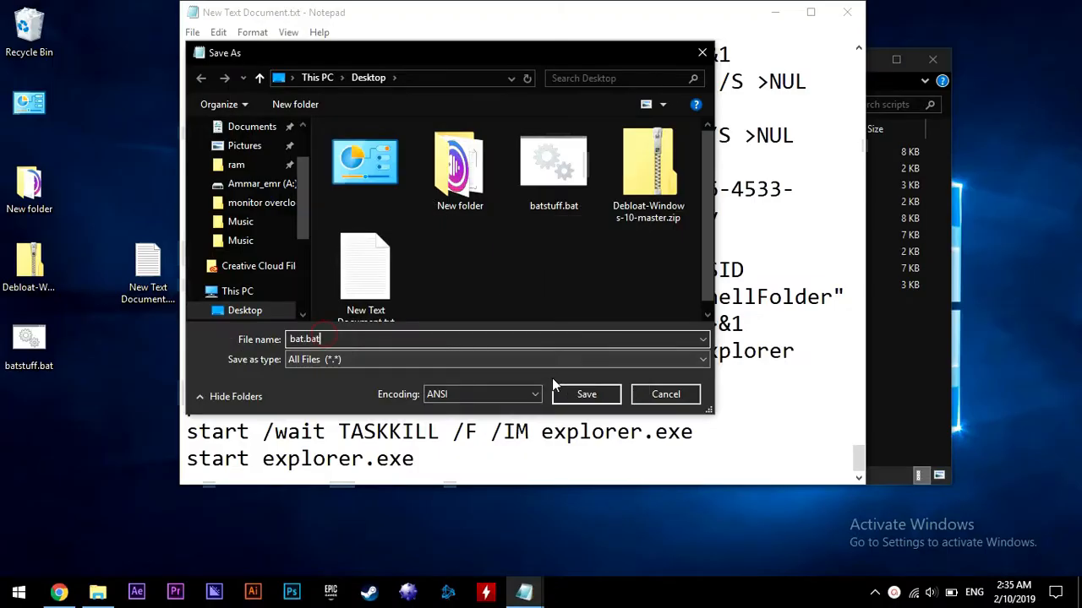
click(586, 394)
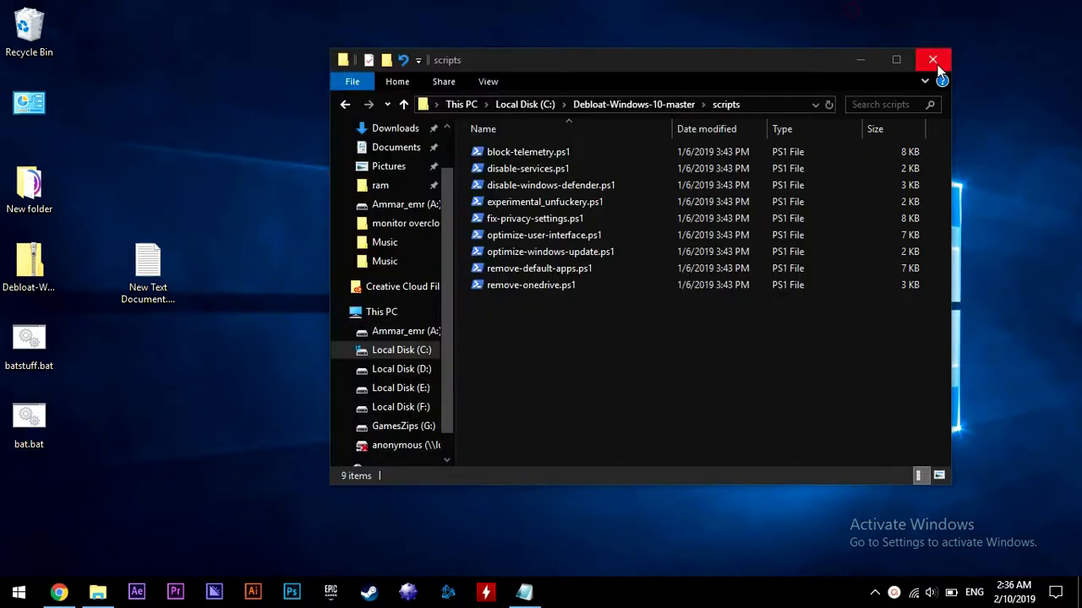
right_click(29, 414)
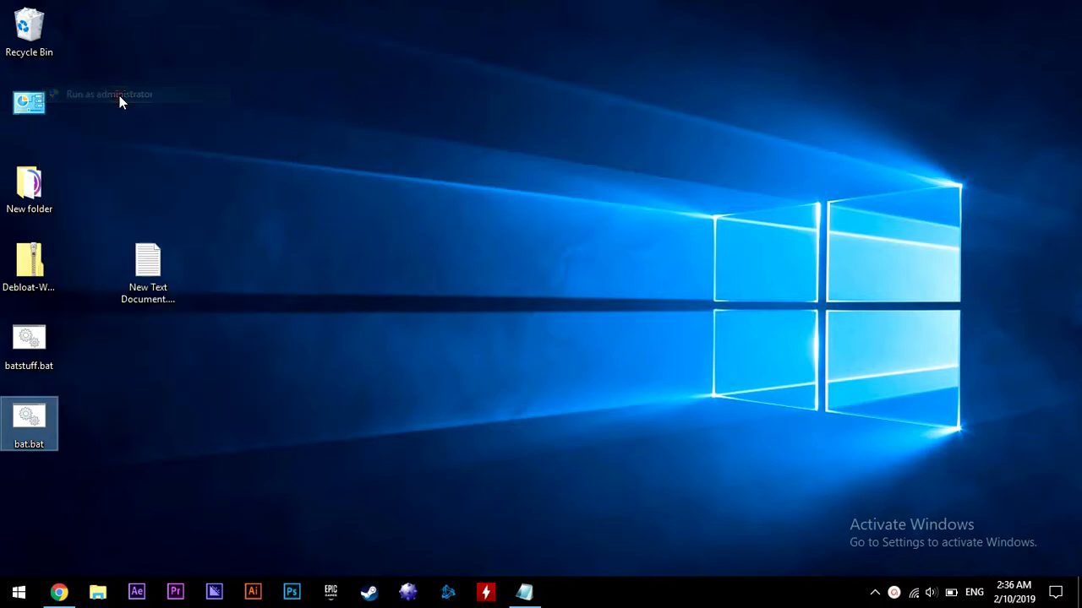
click(109, 94)
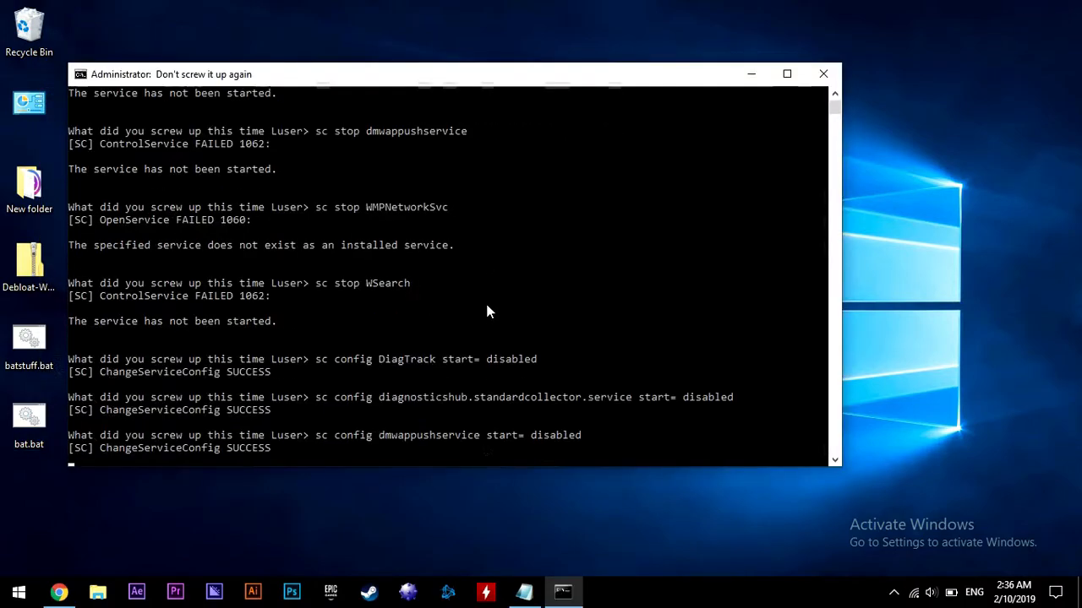
- Scroll through the batch file's sc and reg add output in Command Prompt
scroll(down, 3)
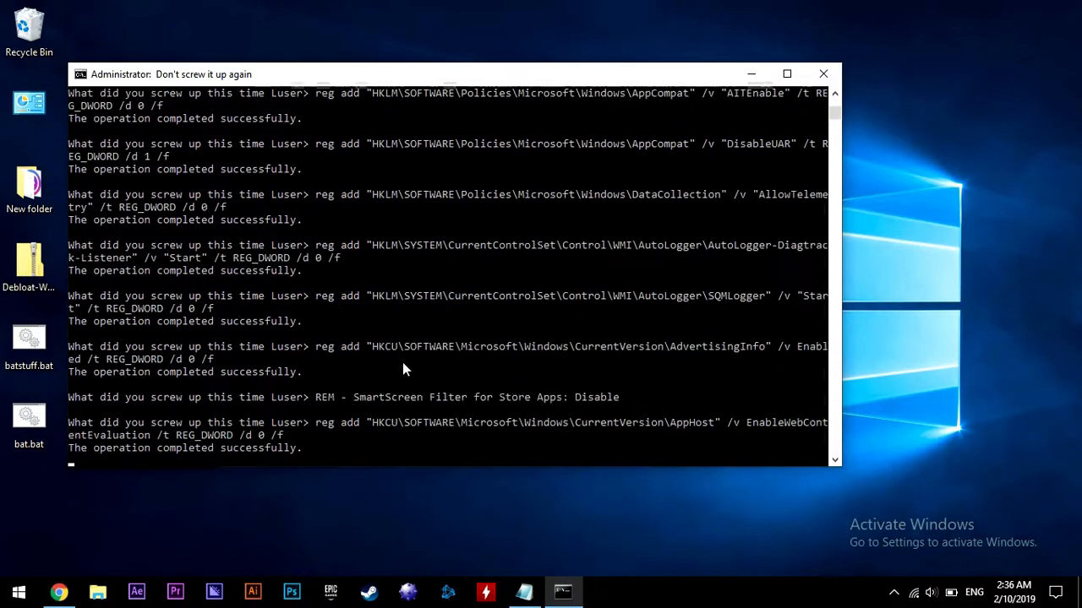
scroll(down, 3)
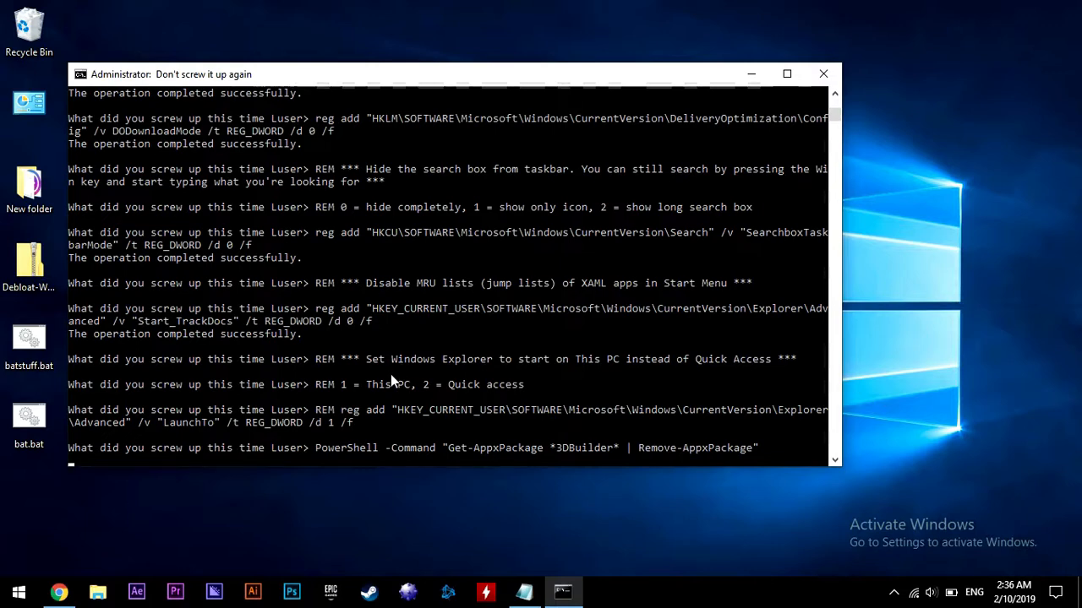